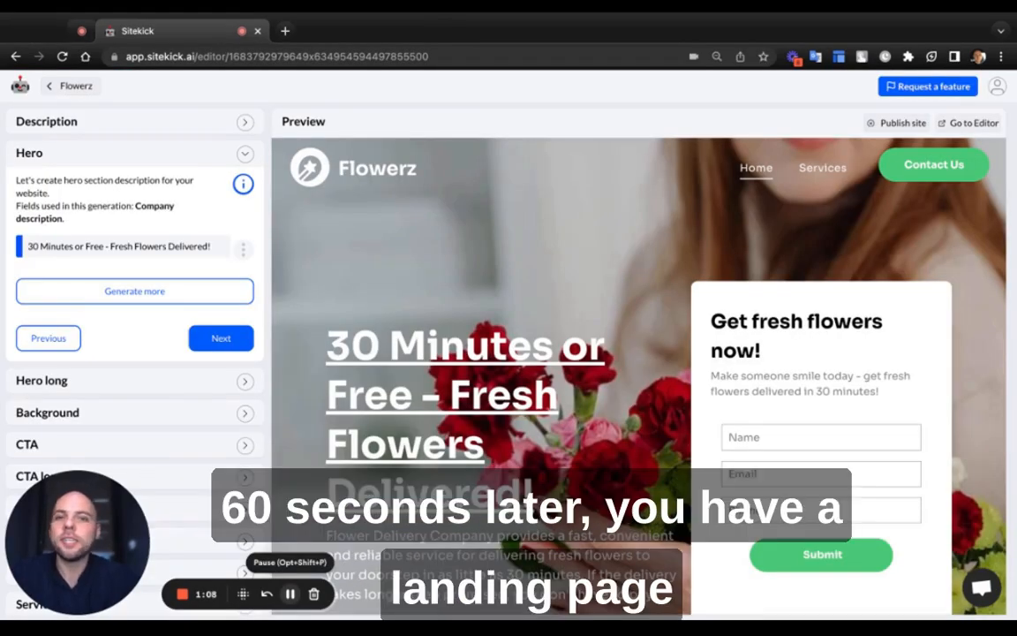
Publish the Flowerz landing page from the Site Editor after dismissing the Column Design panel
scroll("down", 3)
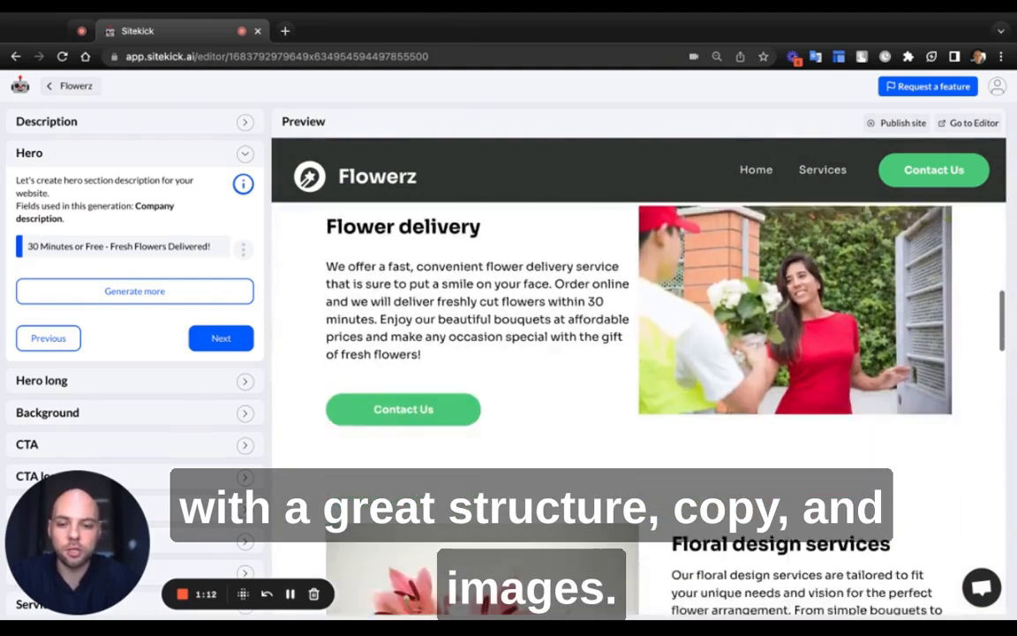
left_click(974, 121)
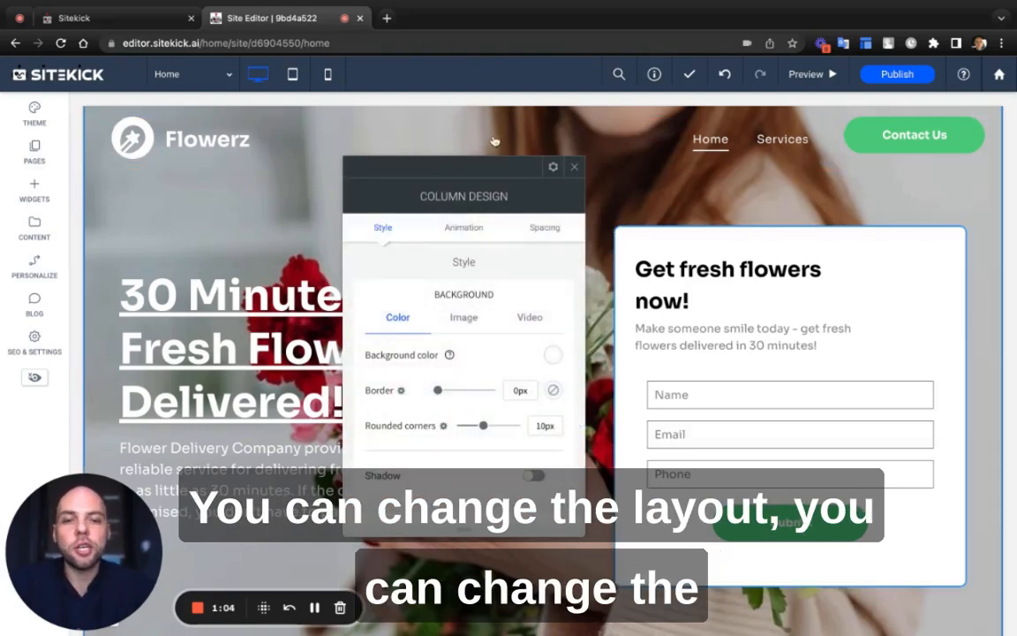
left_click(573, 166)
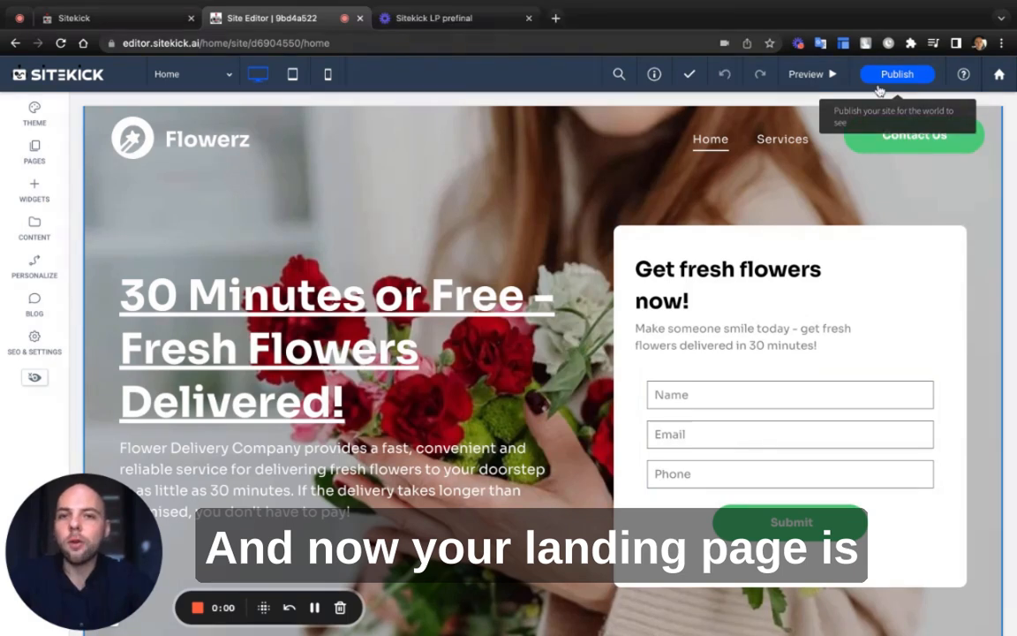
left_click(897, 74)
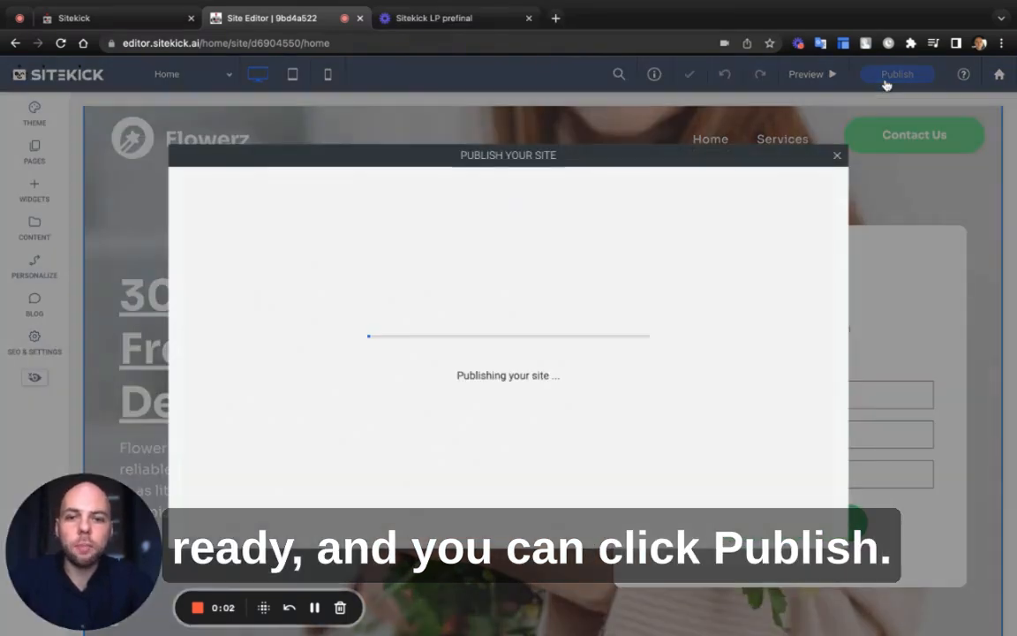